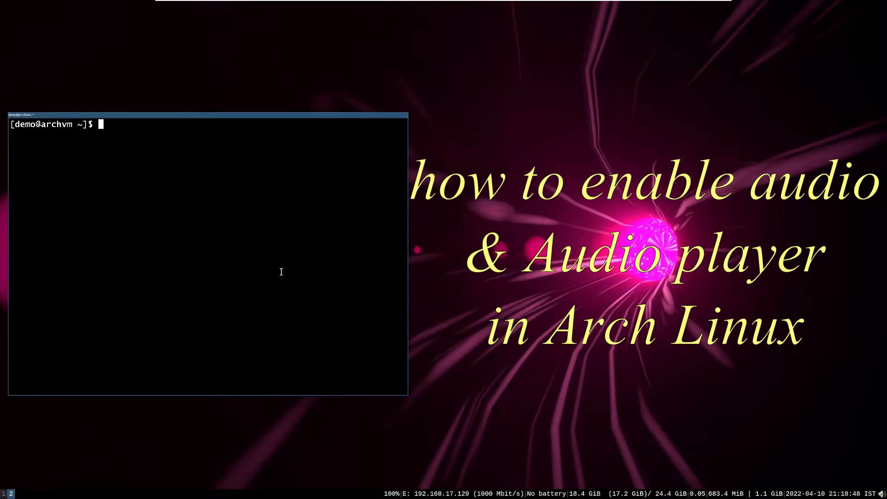
# Enter 'sudo pacman -Syu pulseaudio alsa-utils pavucontrol-qt' to upgrade and install the audio packages
pyautogui.write('sudo pacman -Syu')
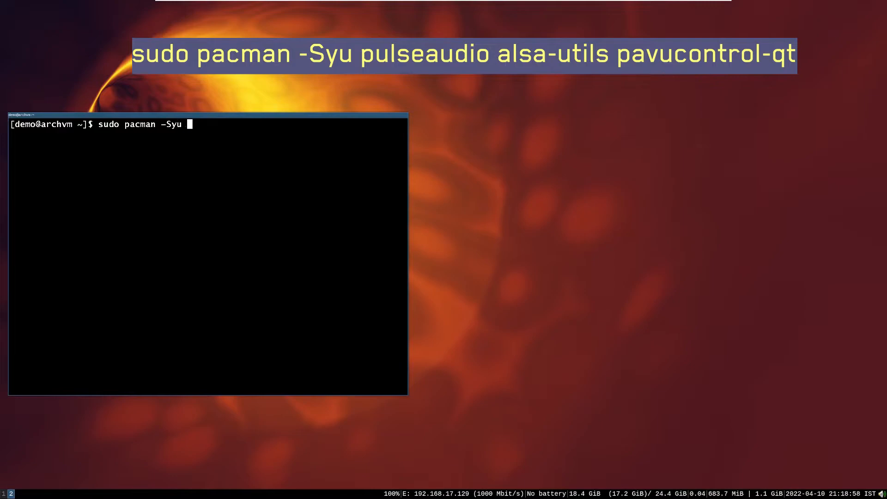
pyautogui.write('pulseaudio')
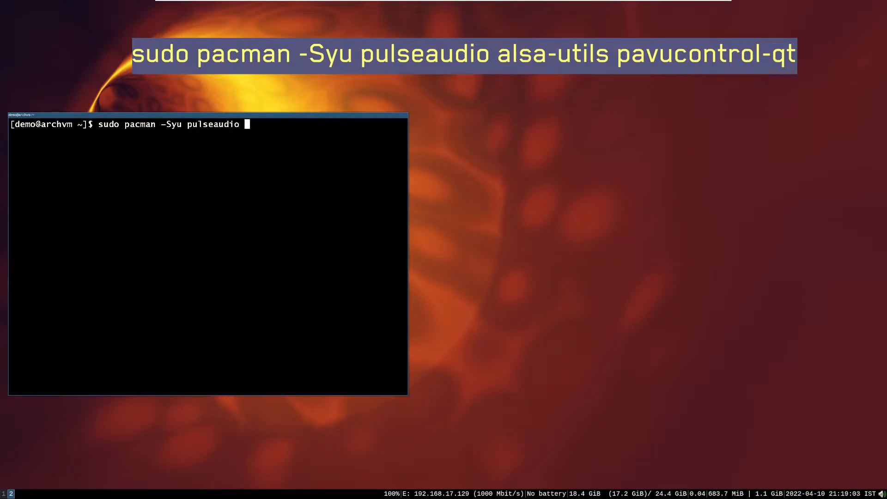
pyautogui.write('alsa-utils')
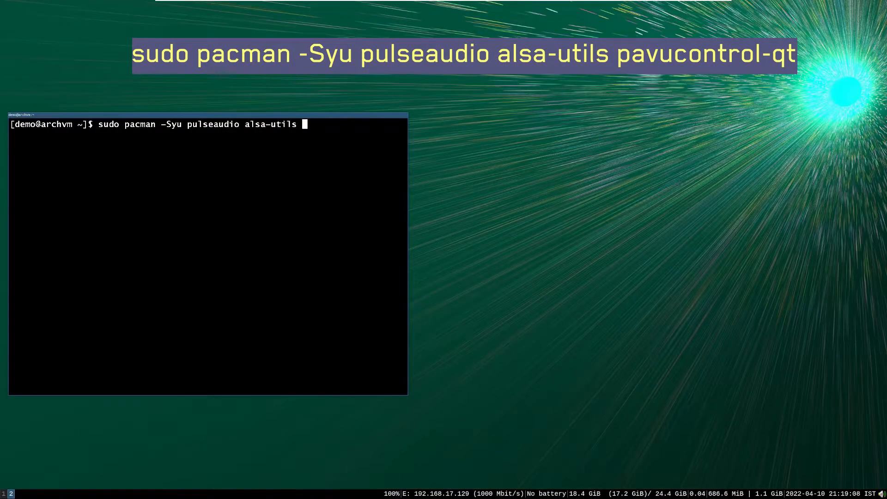
pyautogui.write('pavuco')
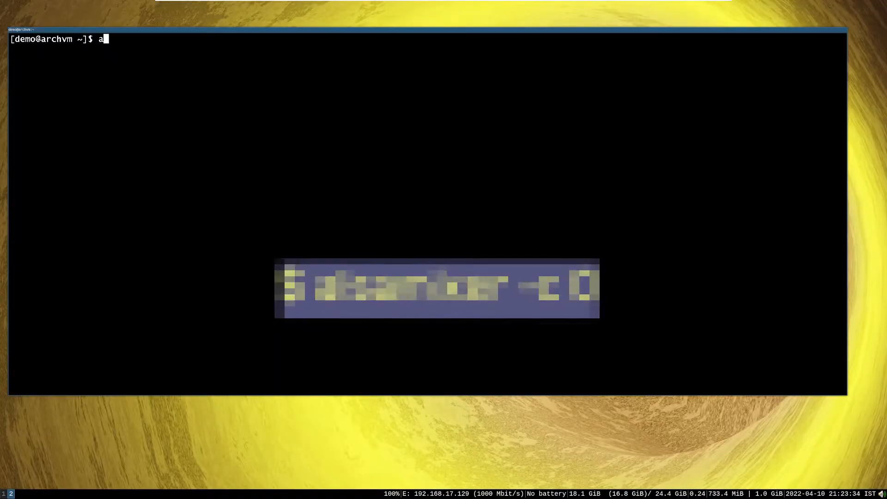
# In alsamixer for card 0, set Master to 49 and PCM to 100, then exit
pyautogui.write('lsamixer -c')
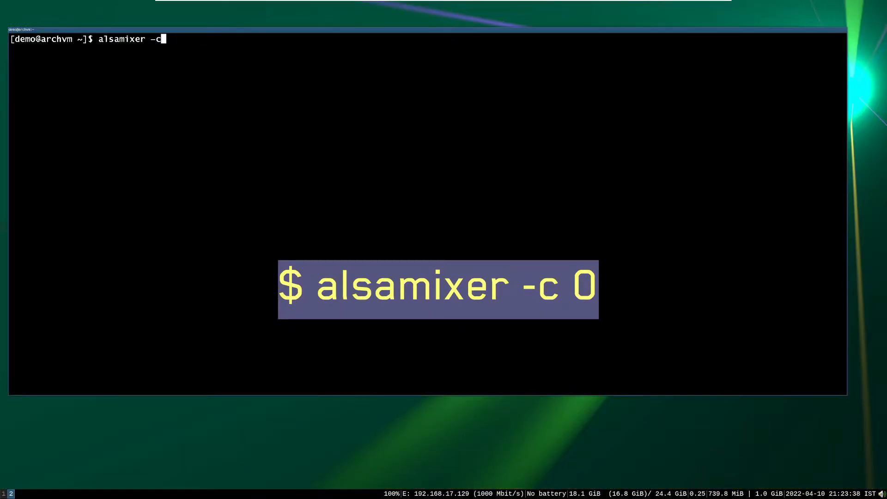
pyautogui.write('0')
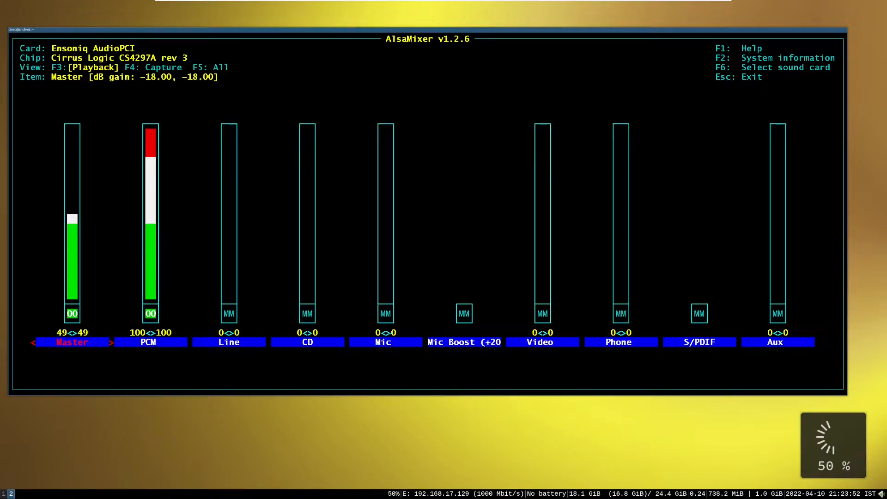
pyautogui.press('Down')
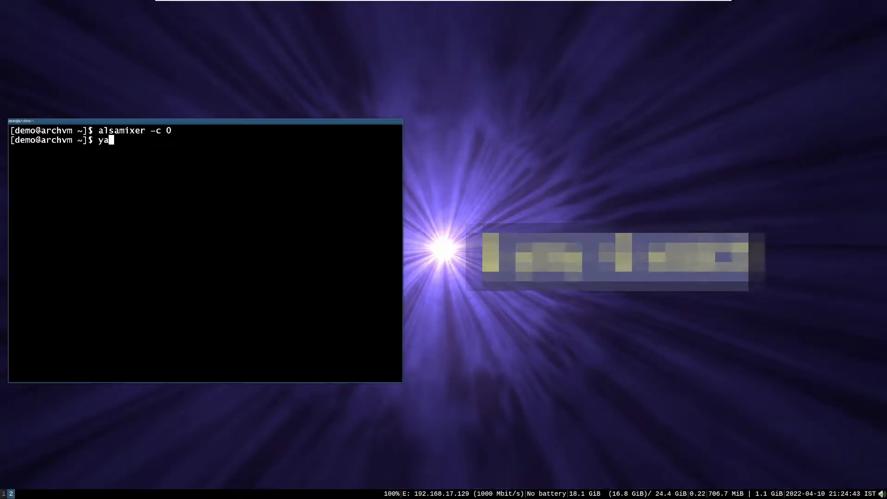
# Install volctl from the AUR with 'yay -S volctl'
pyautogui.write('y')
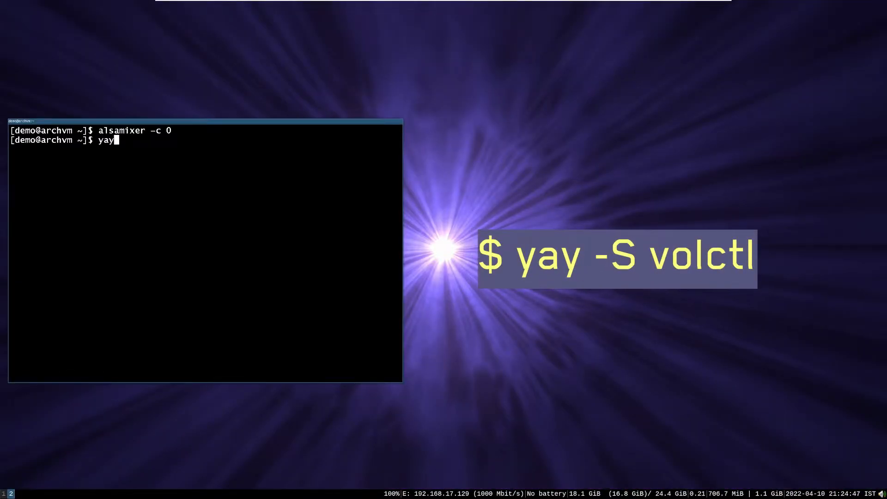
pyautogui.write('-S v')
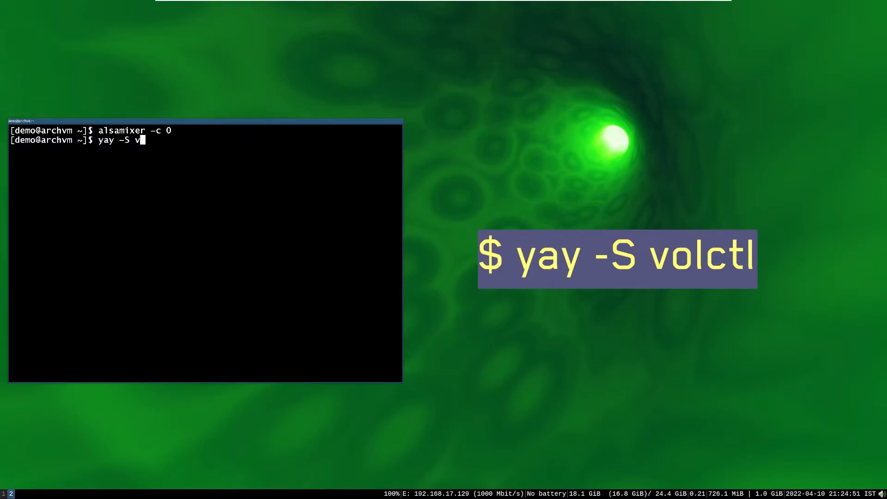
pyautogui.write('olctl')
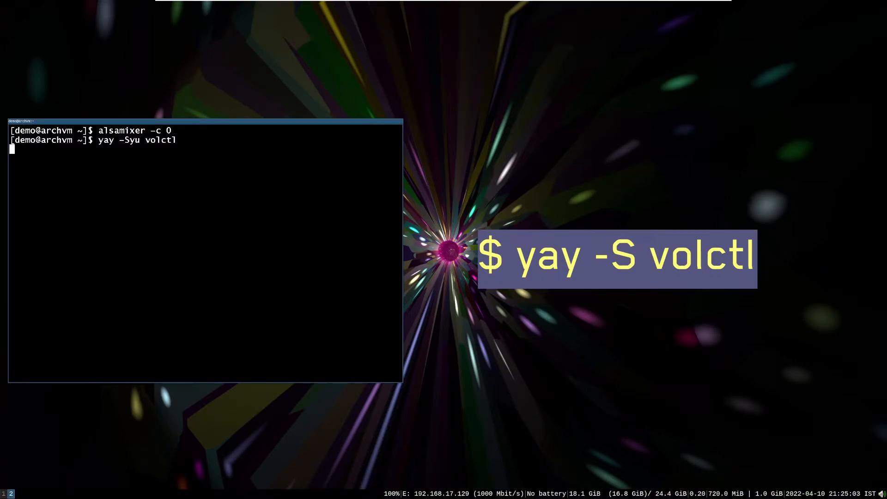
pyautogui.press('Return')
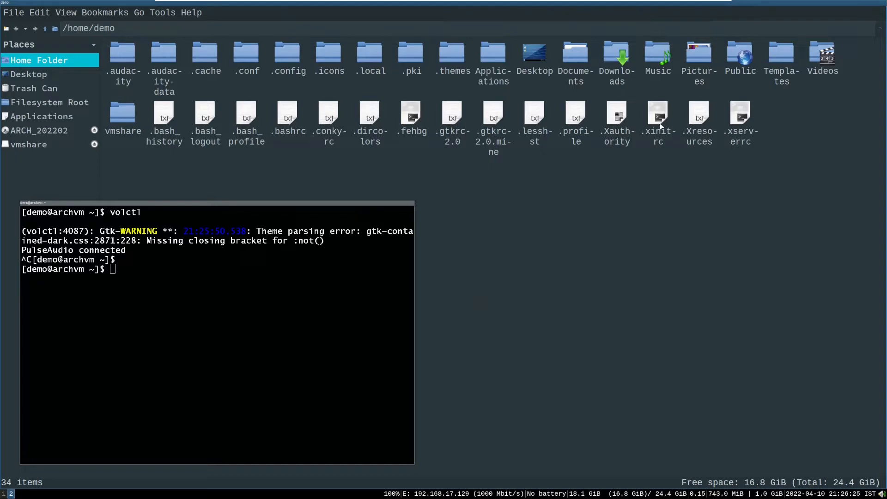
# Check .xinitrc's actions, then browse .config/i3 in PCManFM and open the config file
pyautogui.rightClick(657, 118)
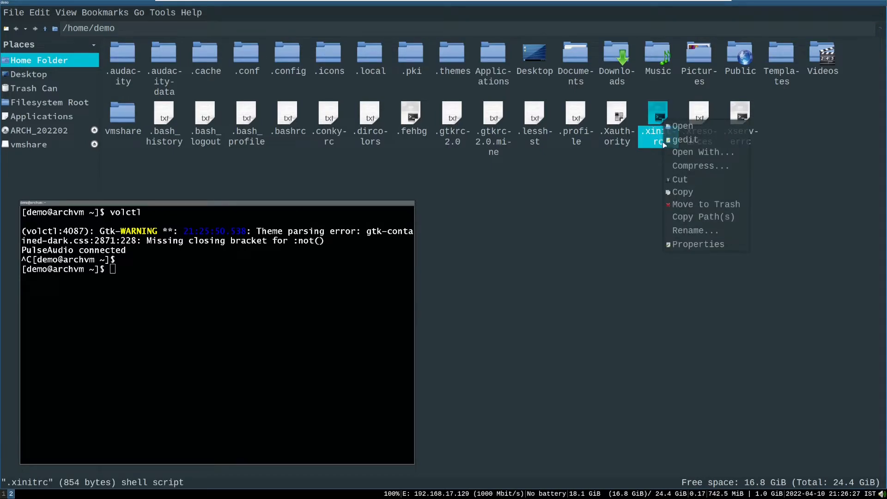
pyautogui.doubleClick(289, 54)
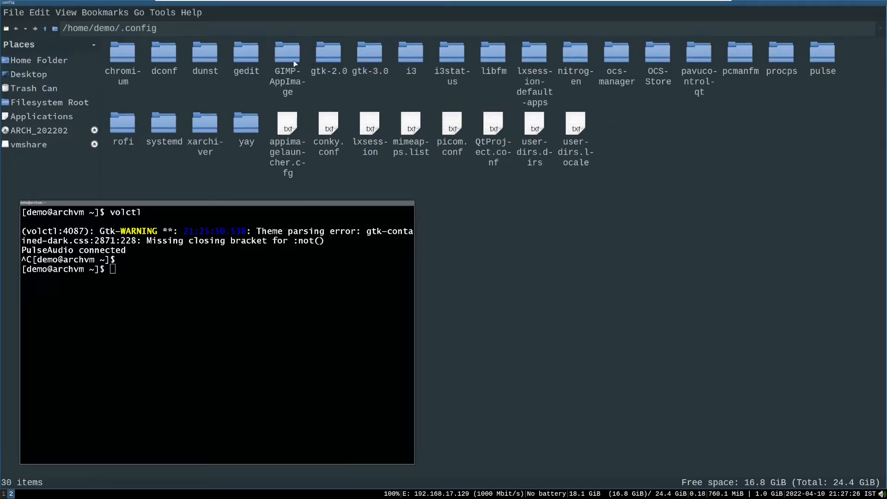
pyautogui.doubleClick(410, 55)
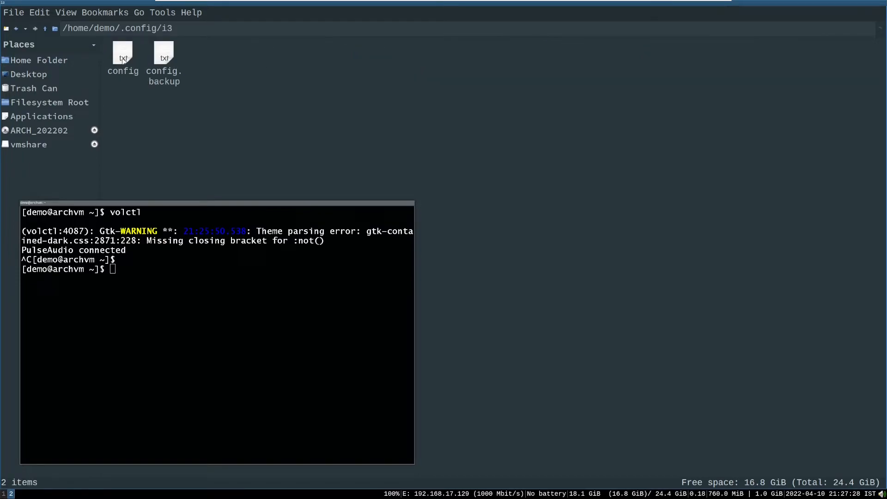
pyautogui.doubleClick(123, 54)
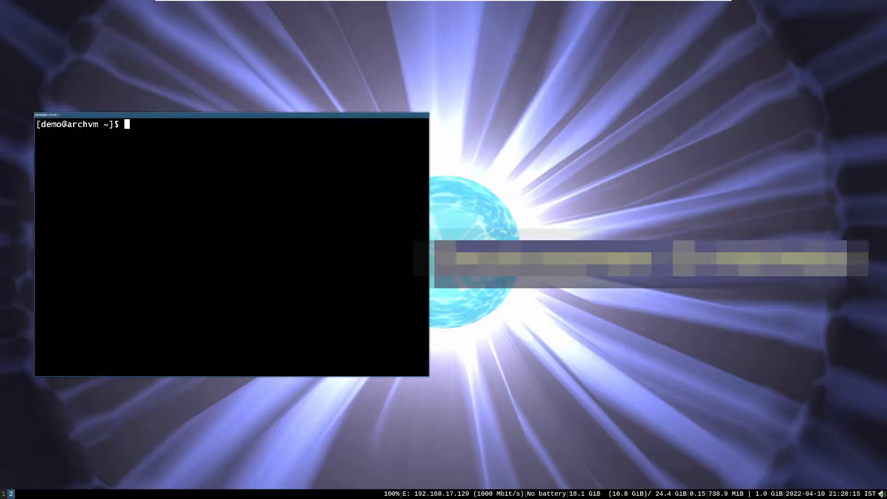
# Enter 'sudo pacman -S rhythmbox' to install the Rhythmbox player
pyautogui.write('sudo pacman -S')
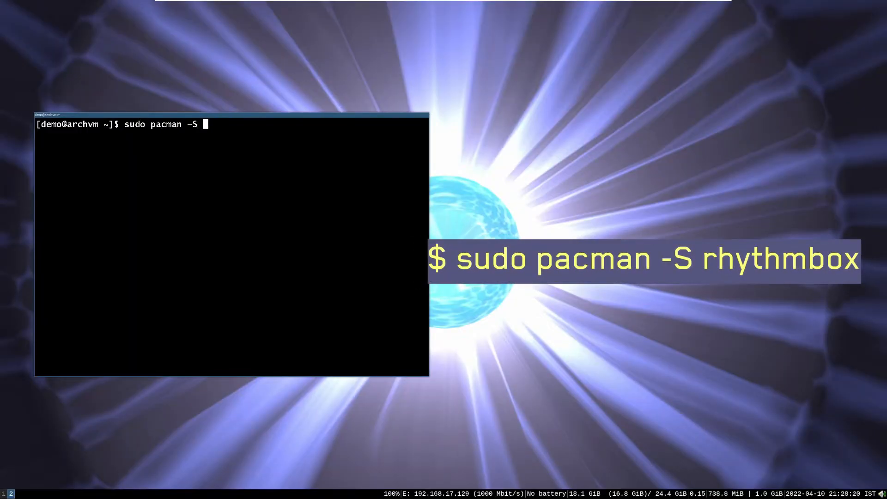
pyautogui.write('r')
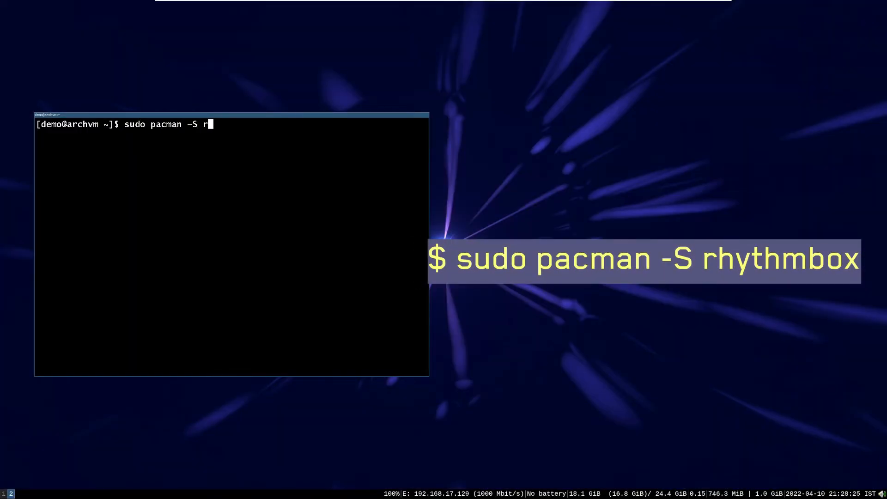
pyautogui.write('hythmbox')
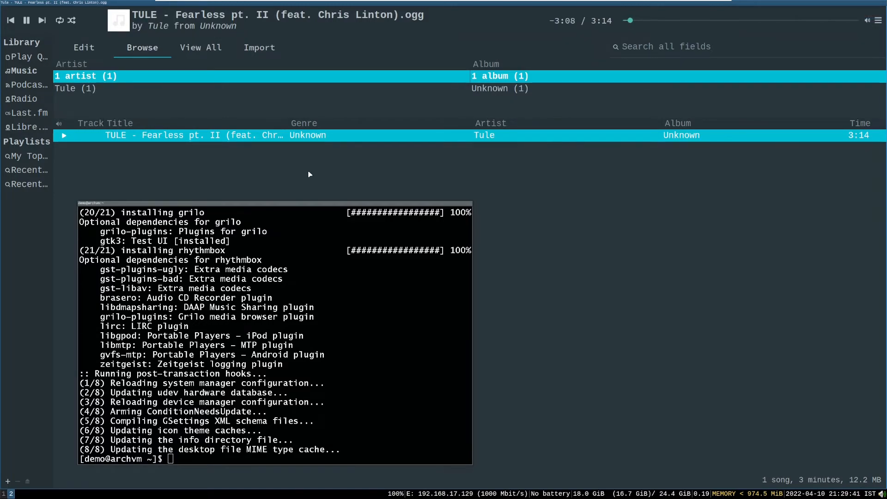
pyautogui.moveTo(292, 170)
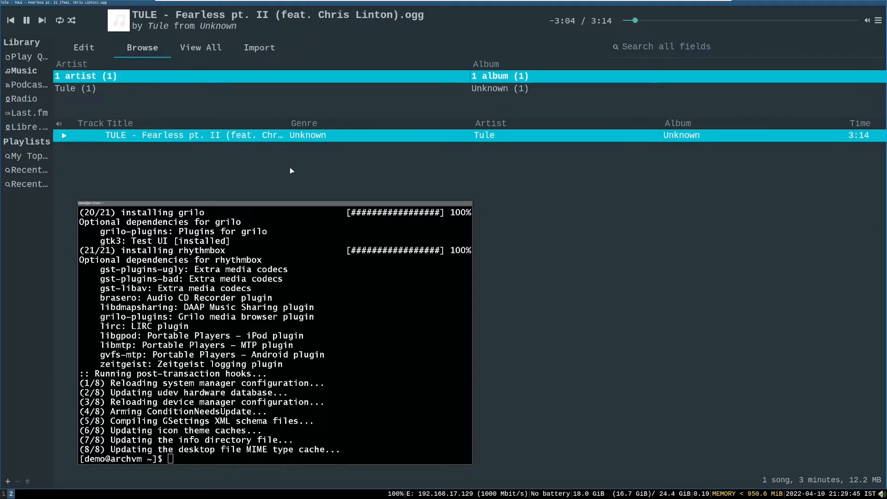
pyautogui.moveTo(601, 252)
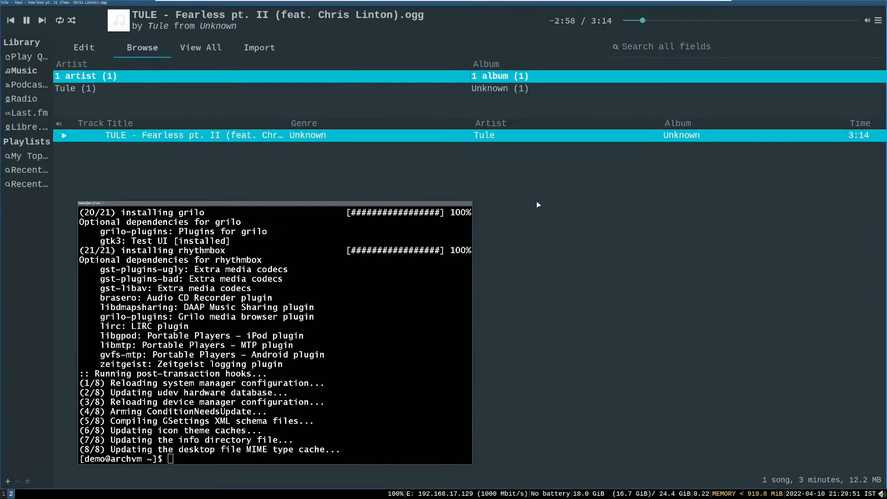
# Pause Tule's 'Fearless pt. II' at about 0:17 with the toolbar Play/Pause button
pyautogui.click(26, 20)
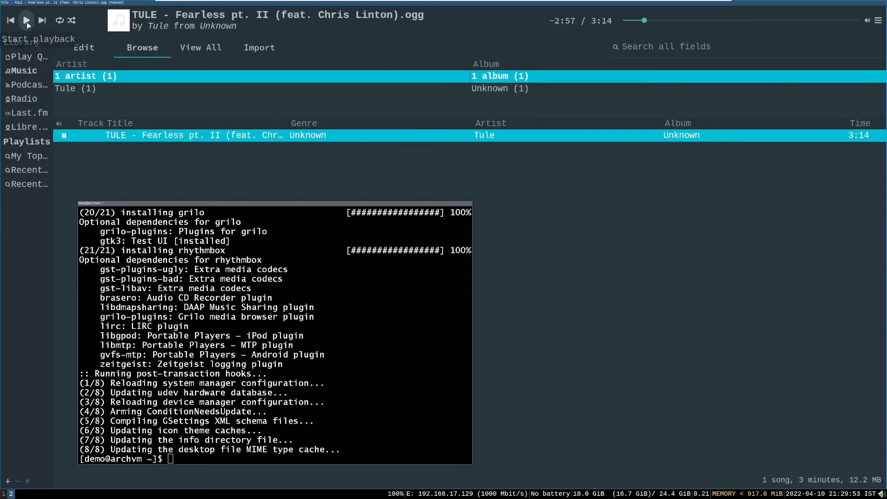